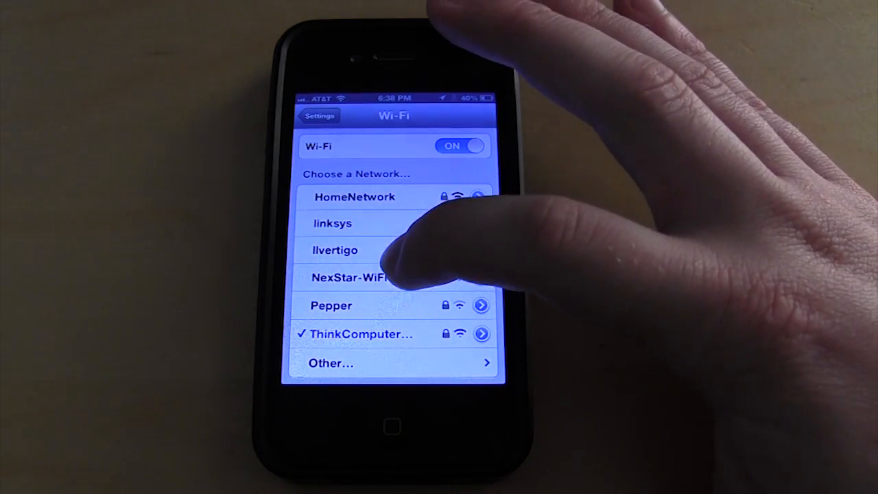
- Join the NexStar-WiFi network from the iOS Wi-Fi list
click(352, 277)
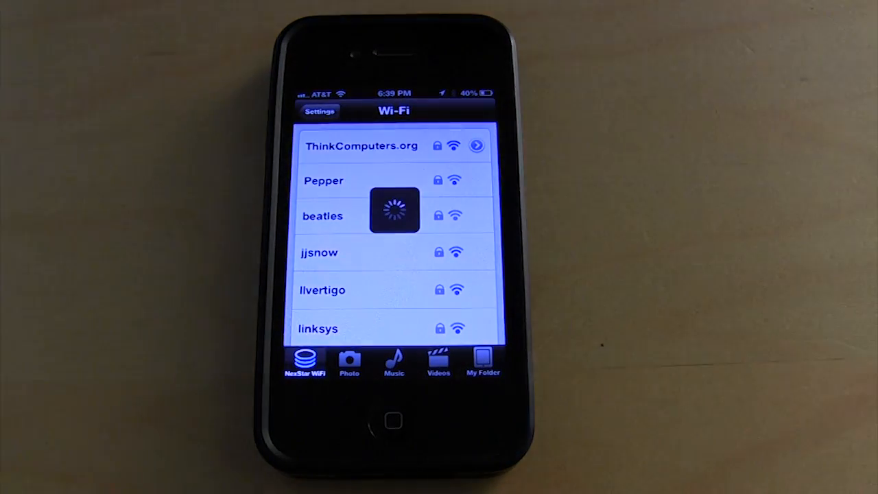
- View the NexStar Wi-Fi SSID and admin password pages, then return to Settings
click(320, 111)
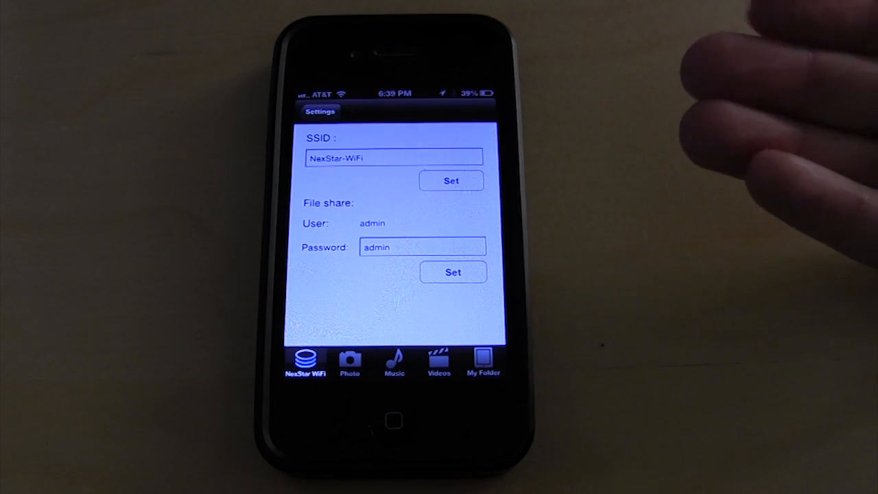
click(320, 111)
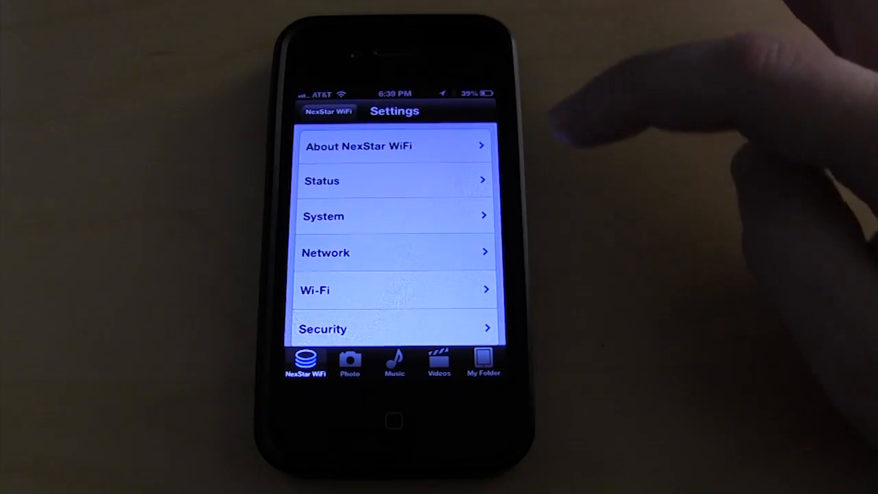
- Browse the remaining Settings entries and go back to the New_Volume home screen
click(394, 289)
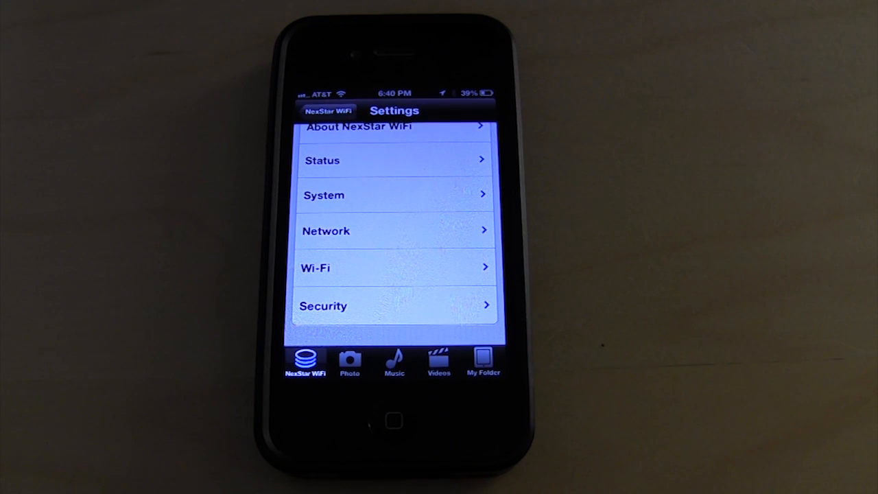
click(327, 111)
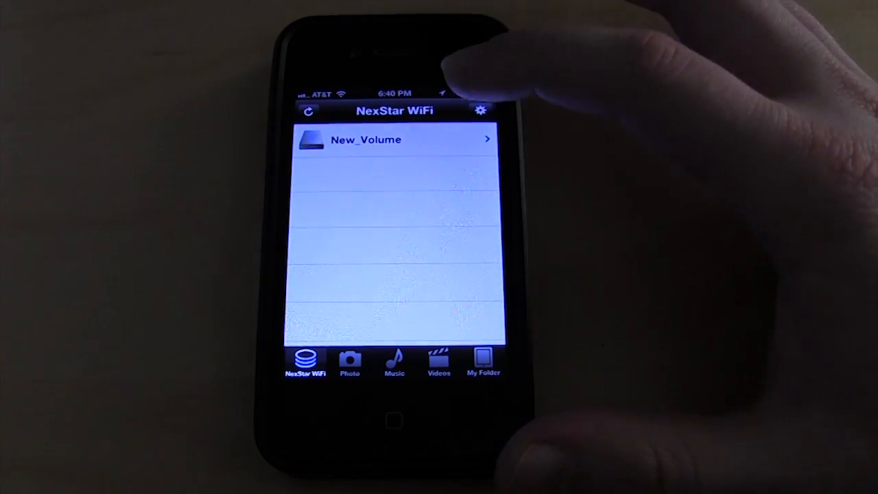
- Open New_Volume's file list, then the Photo tab, then the empty My Folder
click(387, 139)
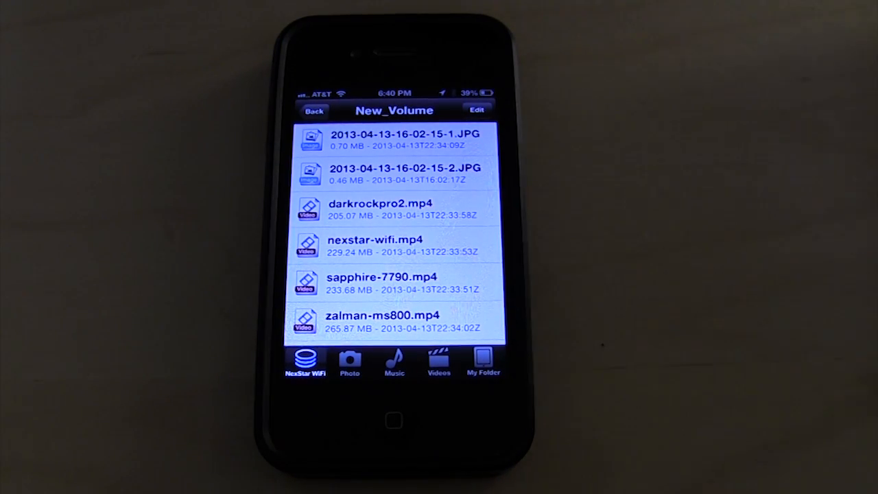
click(349, 363)
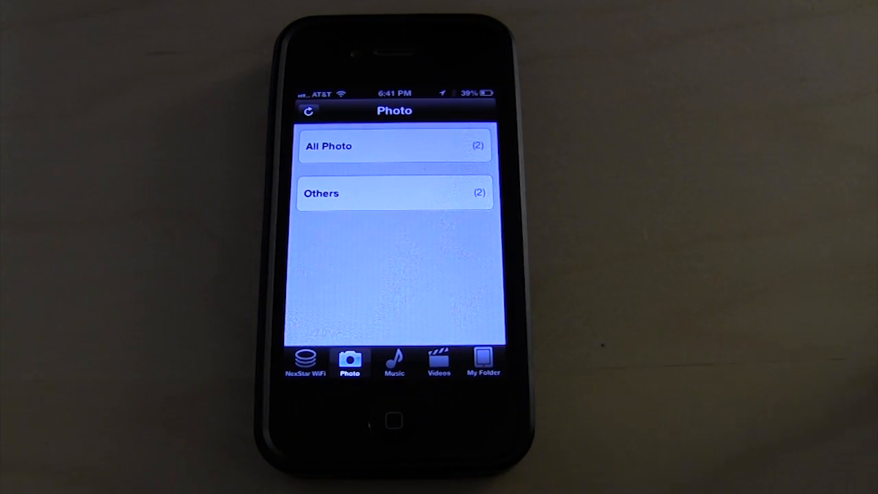
click(394, 362)
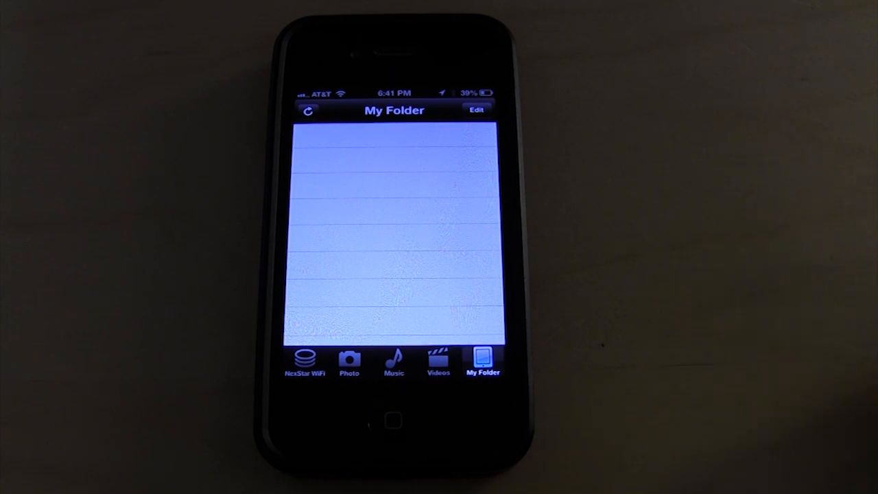
- View the four phone videos, then open All Photos showing two JPG images
click(437, 363)
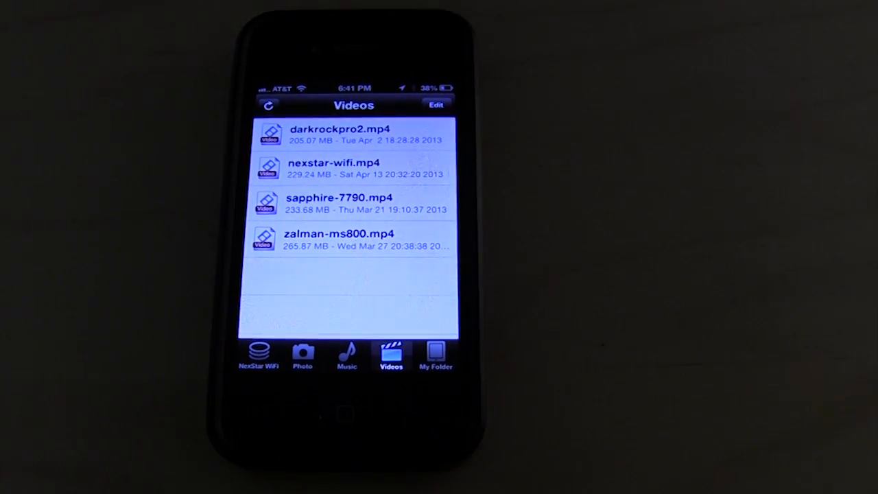
click(302, 355)
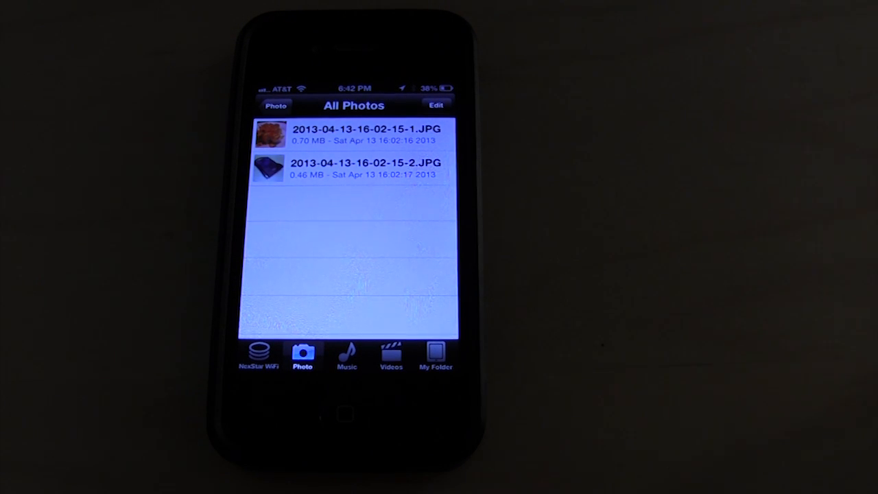
- Enter Pick Photos mode and check several library photos for upload
click(436, 358)
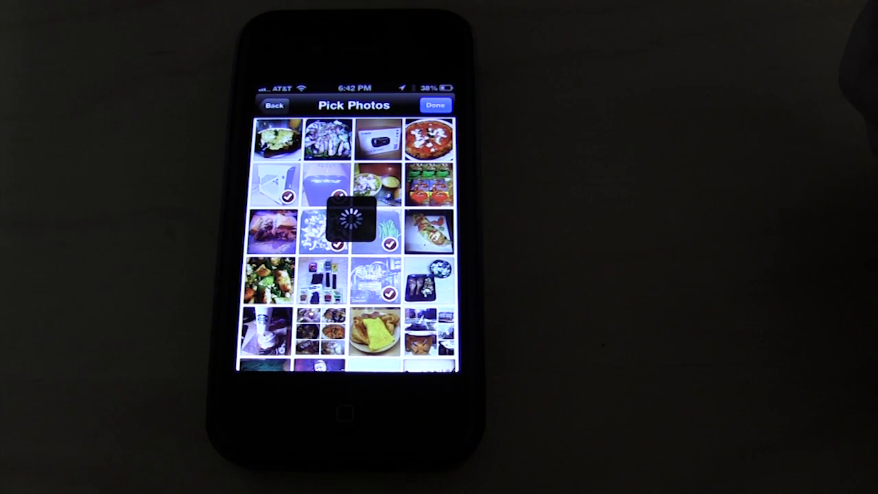
- Confirm the picked photos and choose New_Volume as the upload destination
click(439, 106)
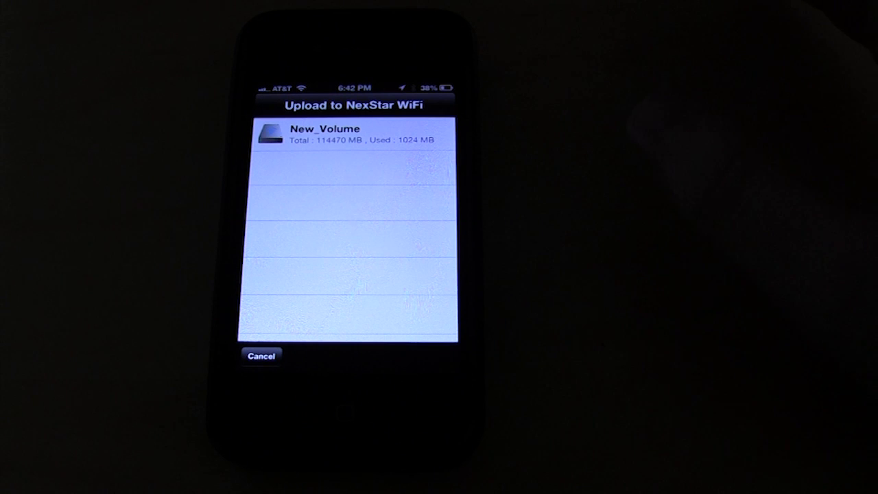
click(339, 135)
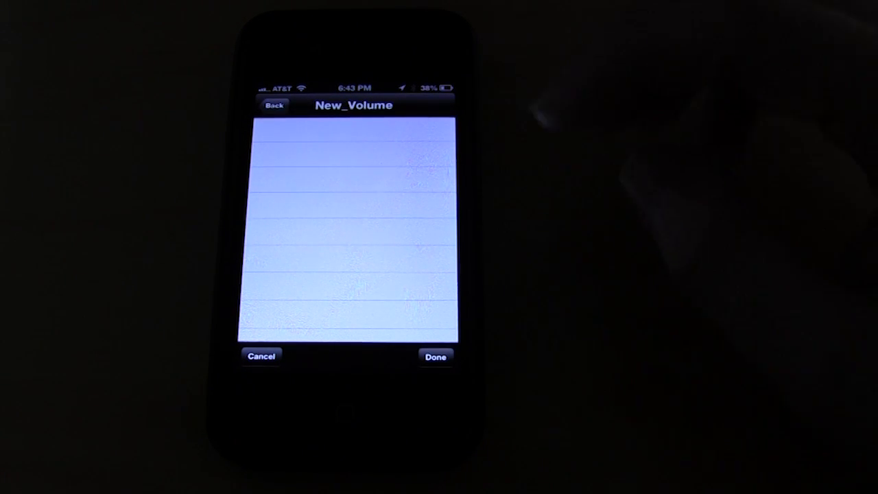